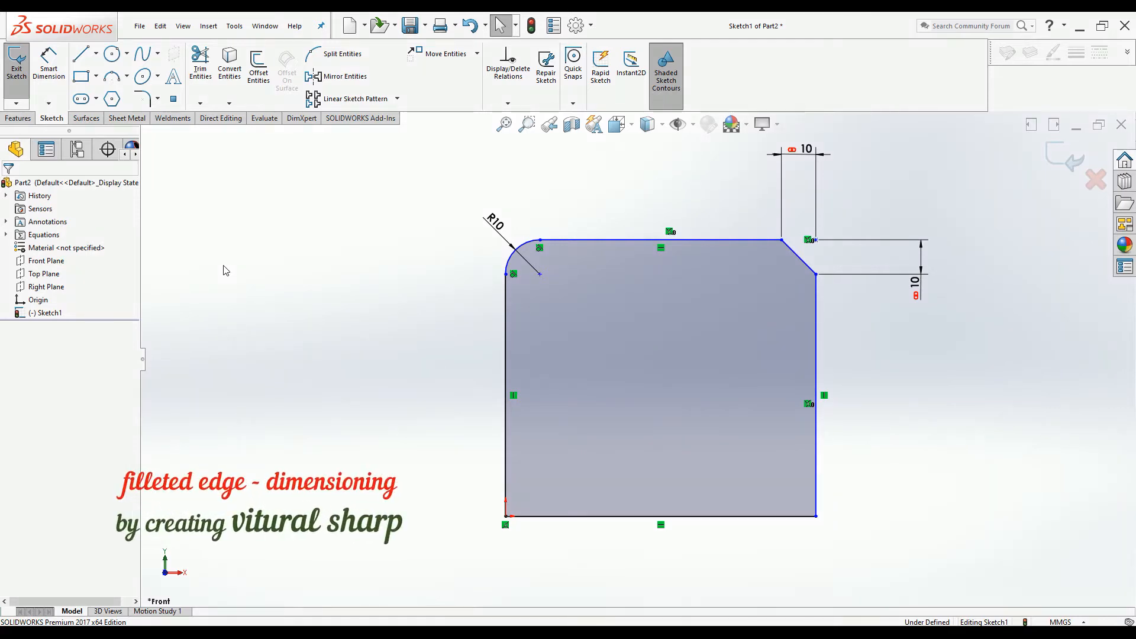
pyautogui.moveTo(294, 232)
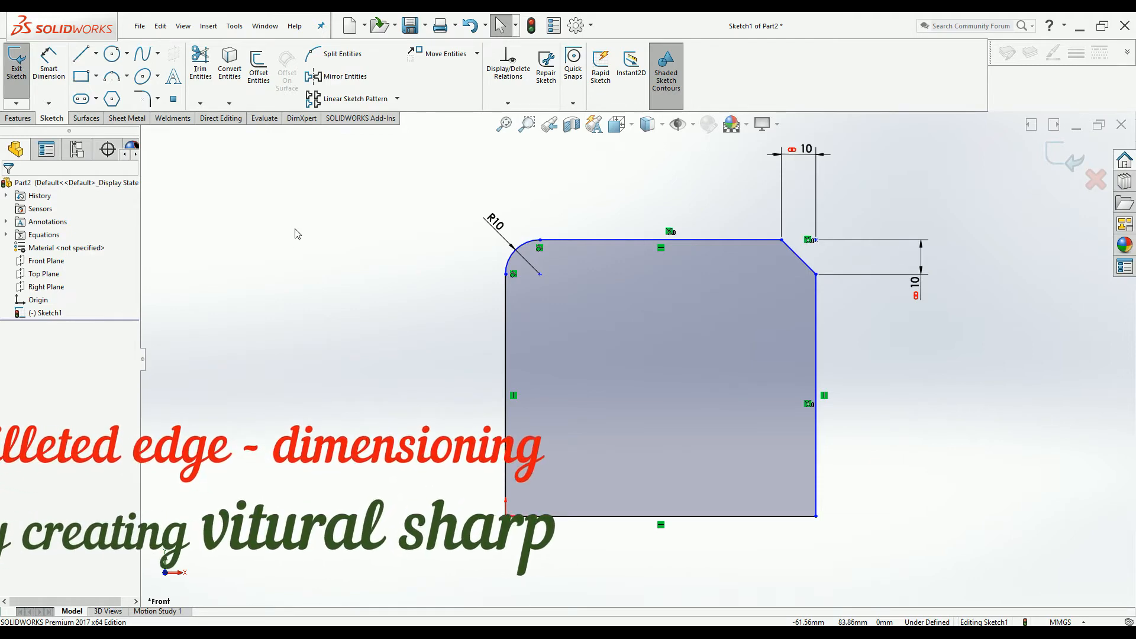
# Create a virtual sharp point at the intersection of the plate's left and top sketch lines.
pyautogui.click(536, 277)
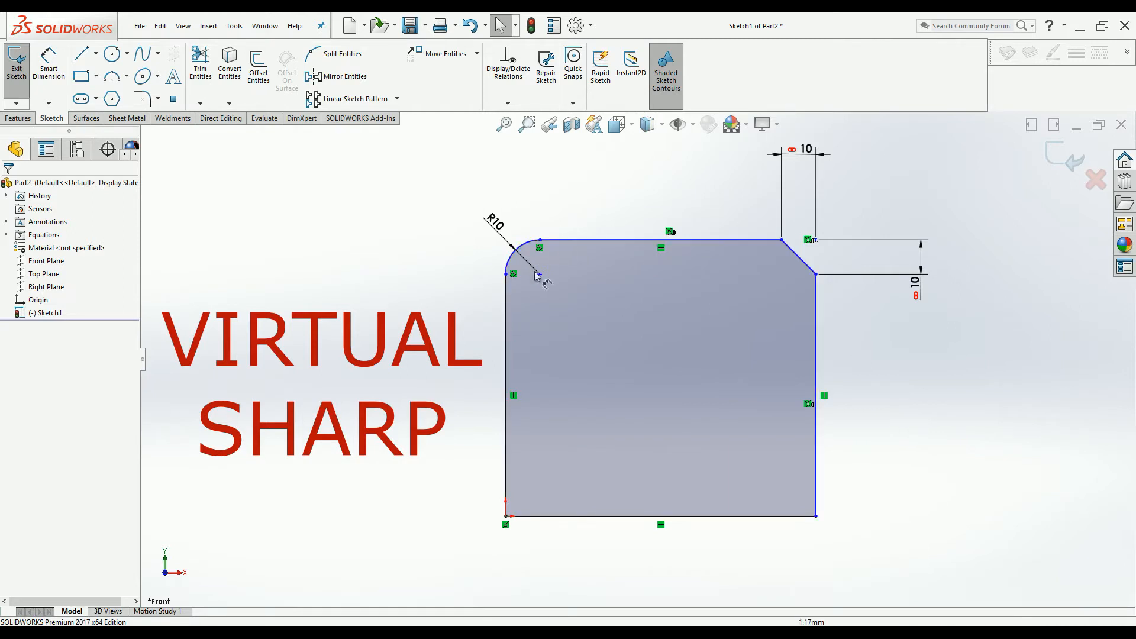
pyautogui.moveTo(515, 238)
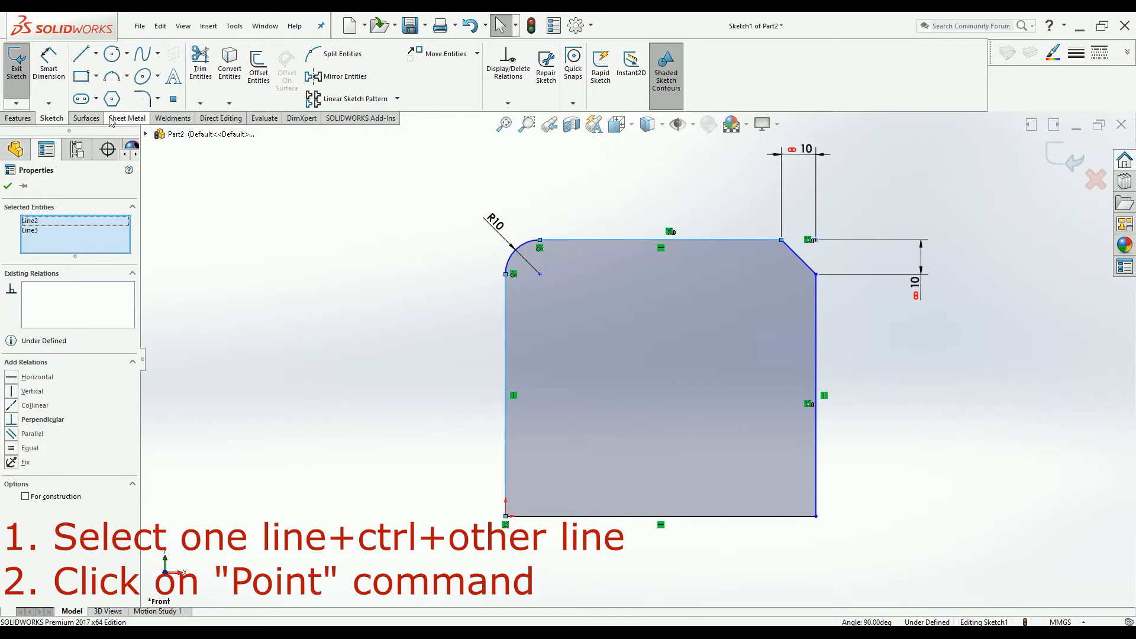
pyautogui.moveTo(174, 100)
pyautogui.write('100')
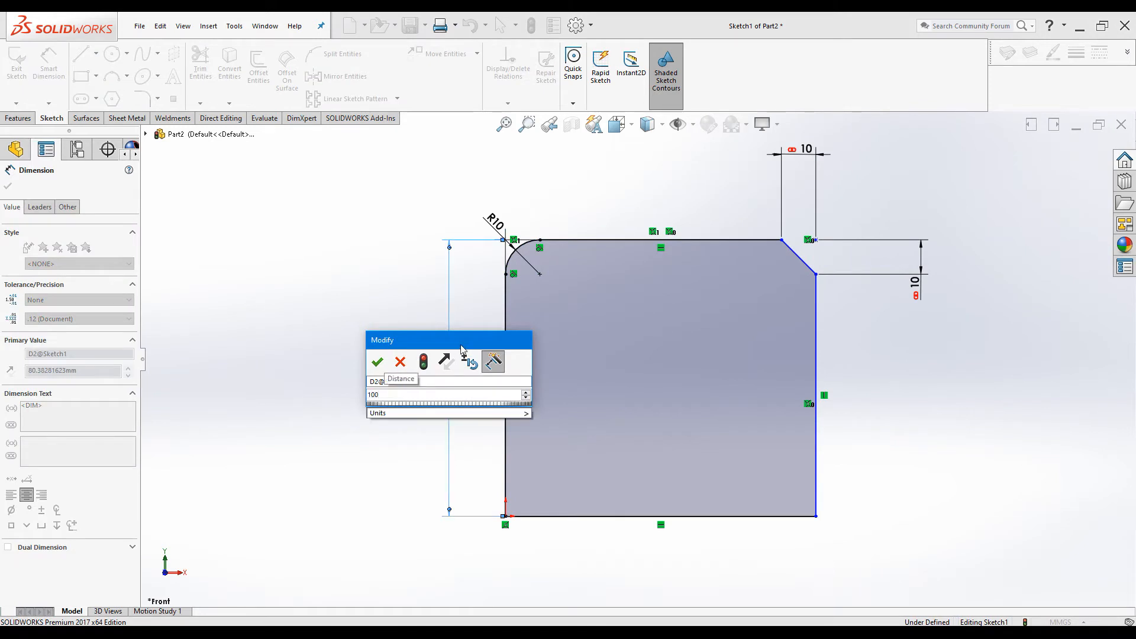
# Confirm the 100 height dimension from the virtual sharp to the bottom edge.
pyautogui.click(376, 362)
pyautogui.write('100')
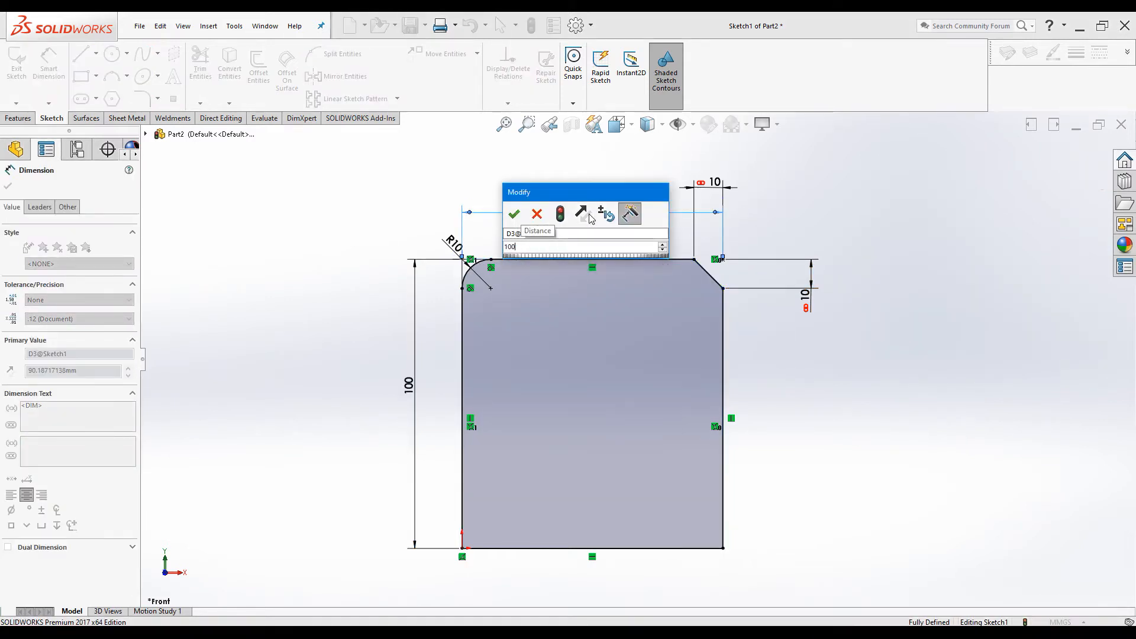
# Confirm the 100 width dimension between the two top virtual sharps.
pyautogui.click(513, 214)
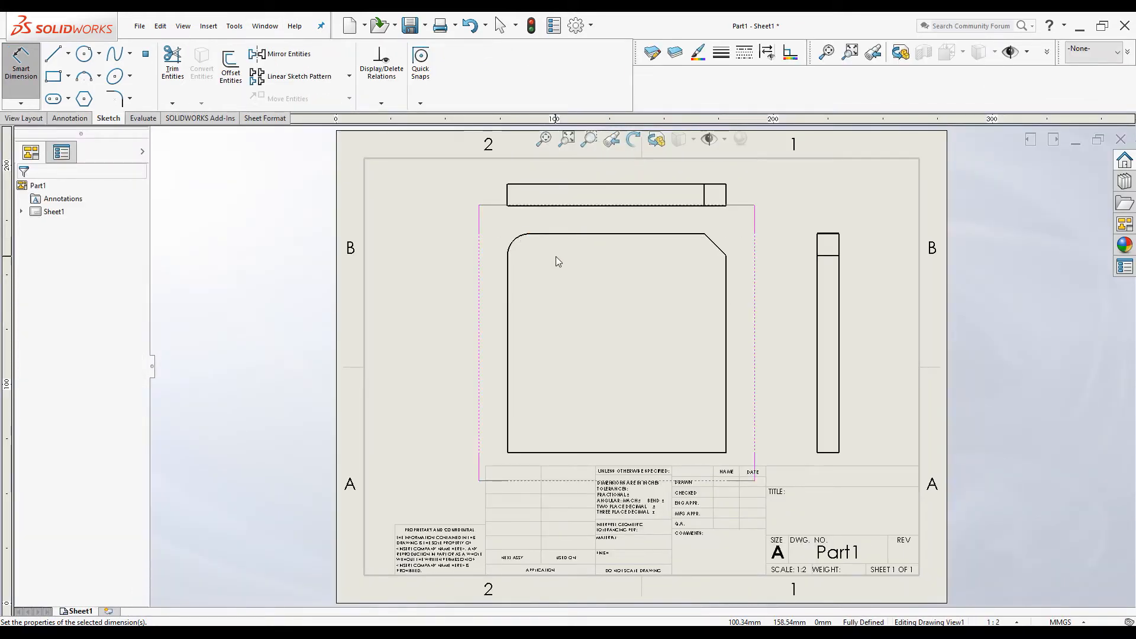
pyautogui.moveTo(570, 242)
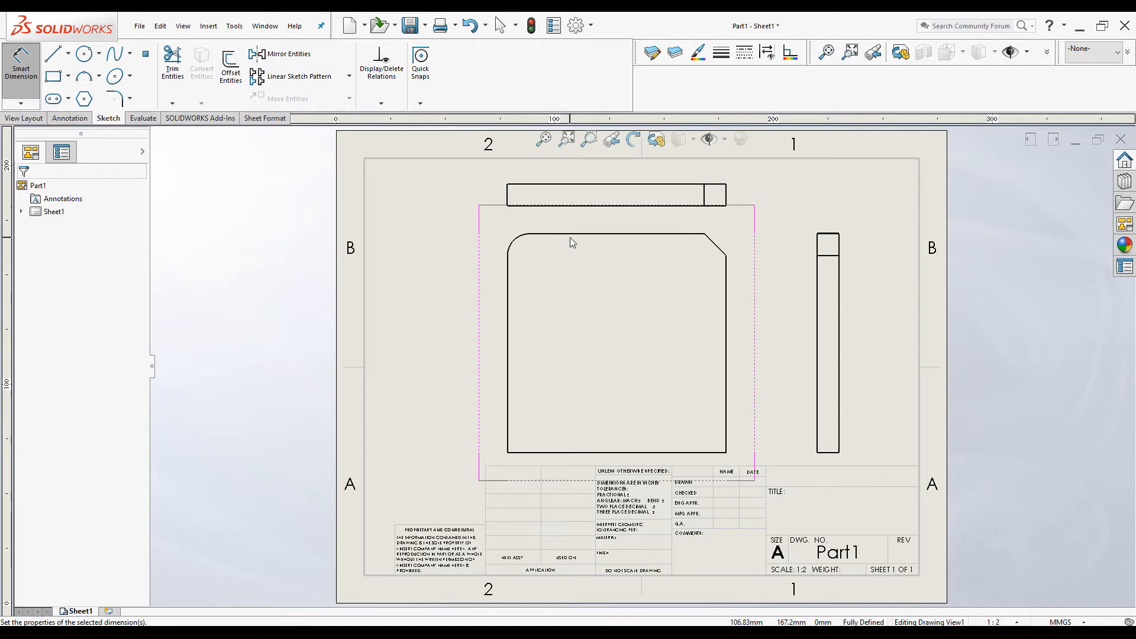
pyautogui.moveTo(508, 241)
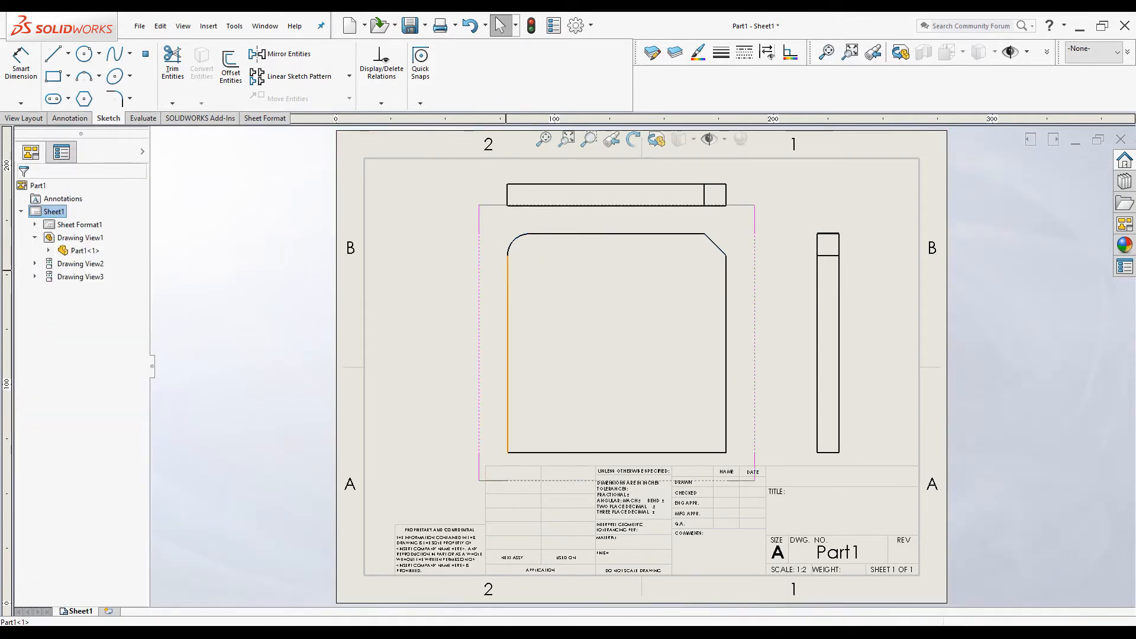
# Create a virtual sharp point where the front view's left and top edges intersect.
pyautogui.click(615, 345)
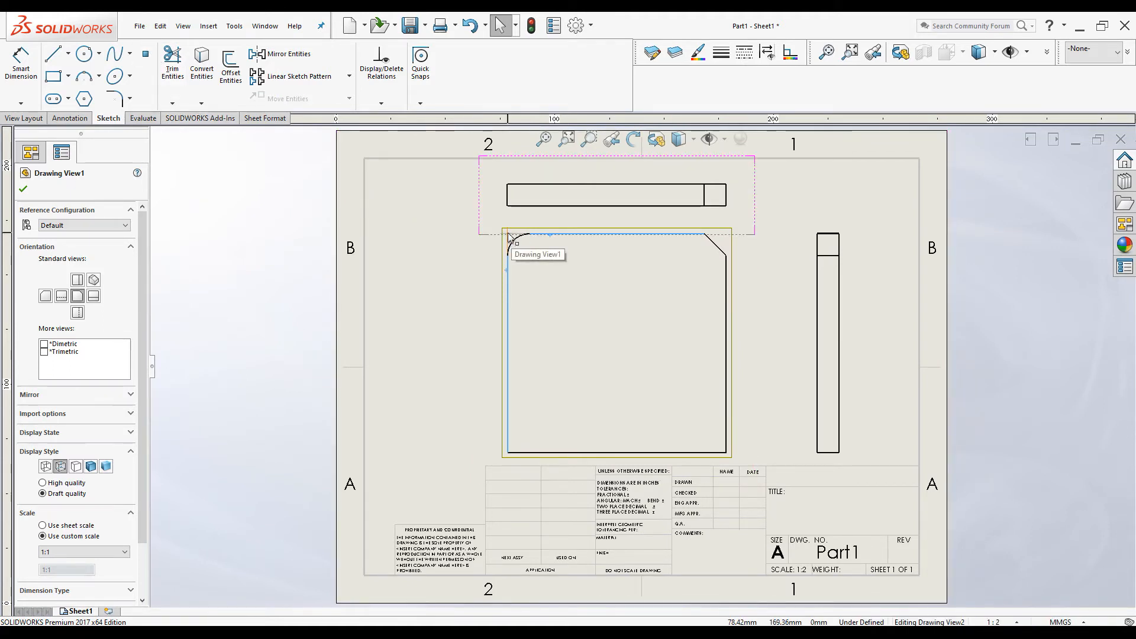
pyautogui.moveTo(689, 241)
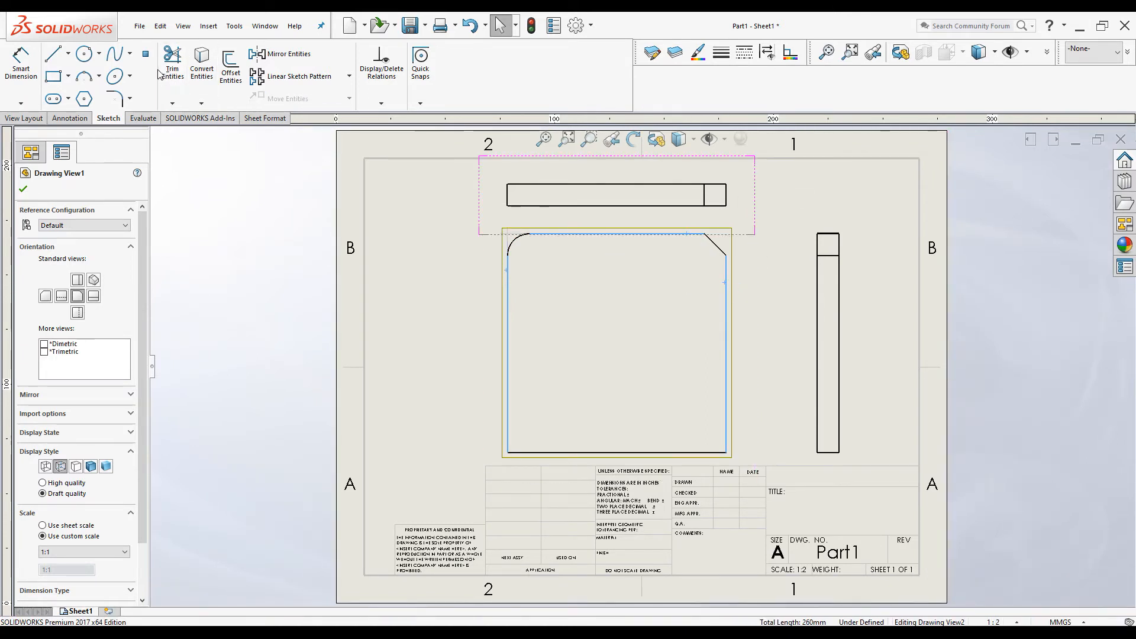
pyautogui.click(144, 57)
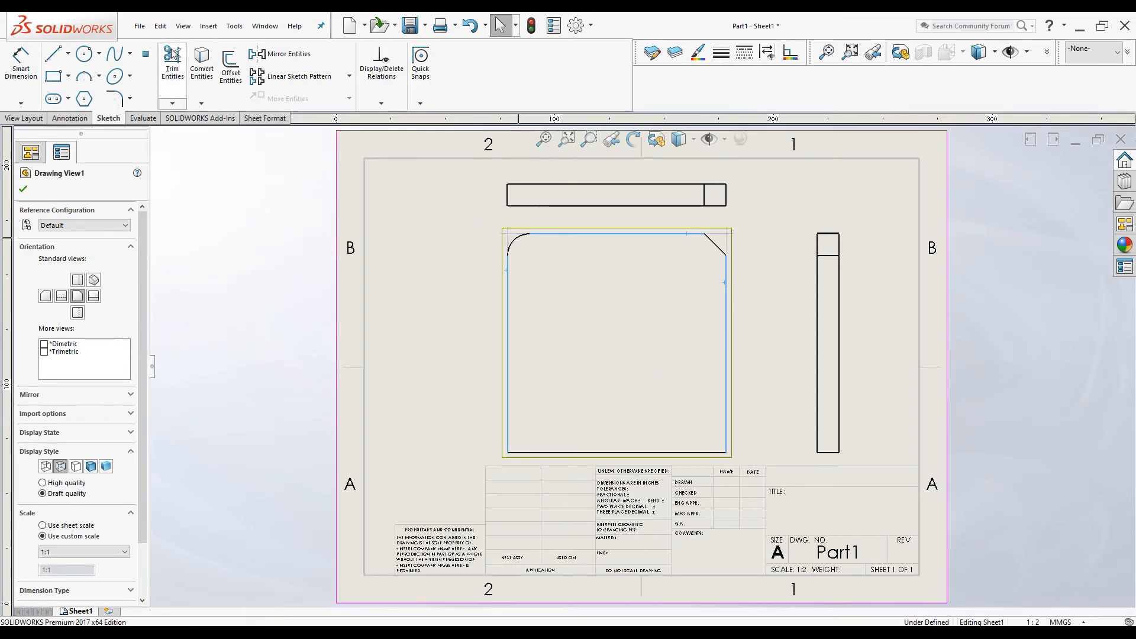
pyautogui.click(21, 64)
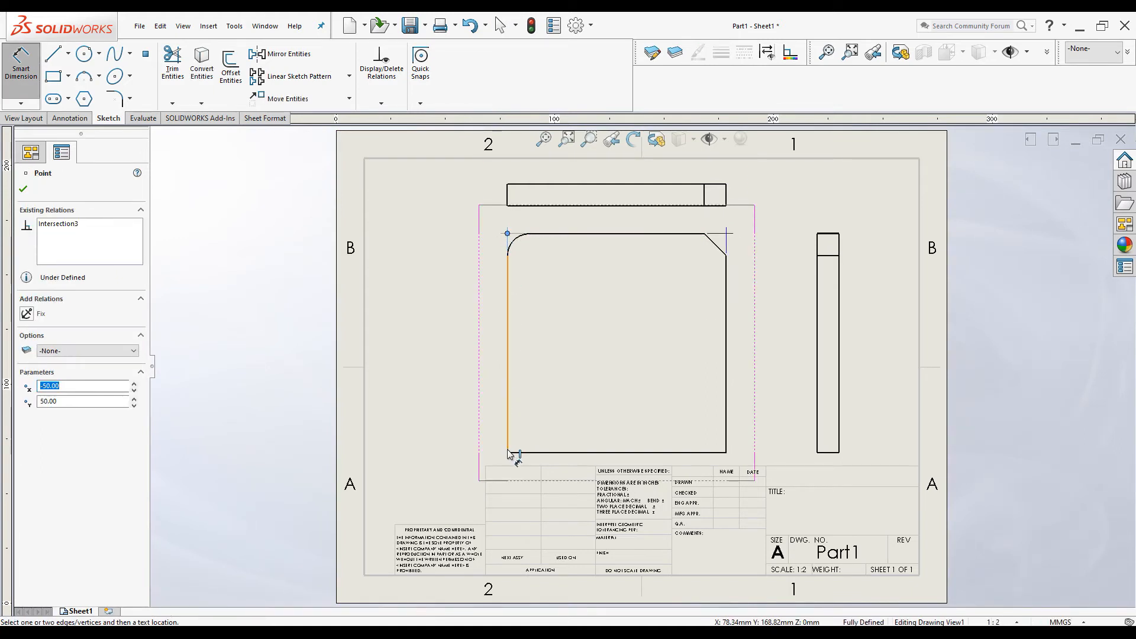
# Add a driven 100 height dimension from the rounded-corner virtual sharp to the bottom corner.
pyautogui.click(509, 454)
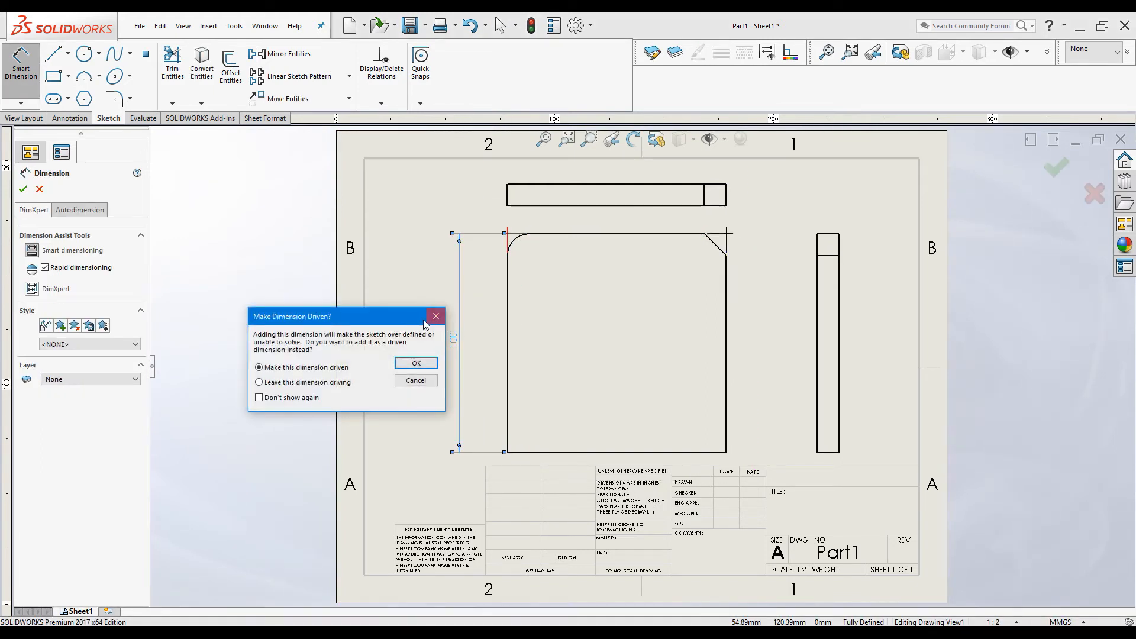
pyautogui.click(416, 363)
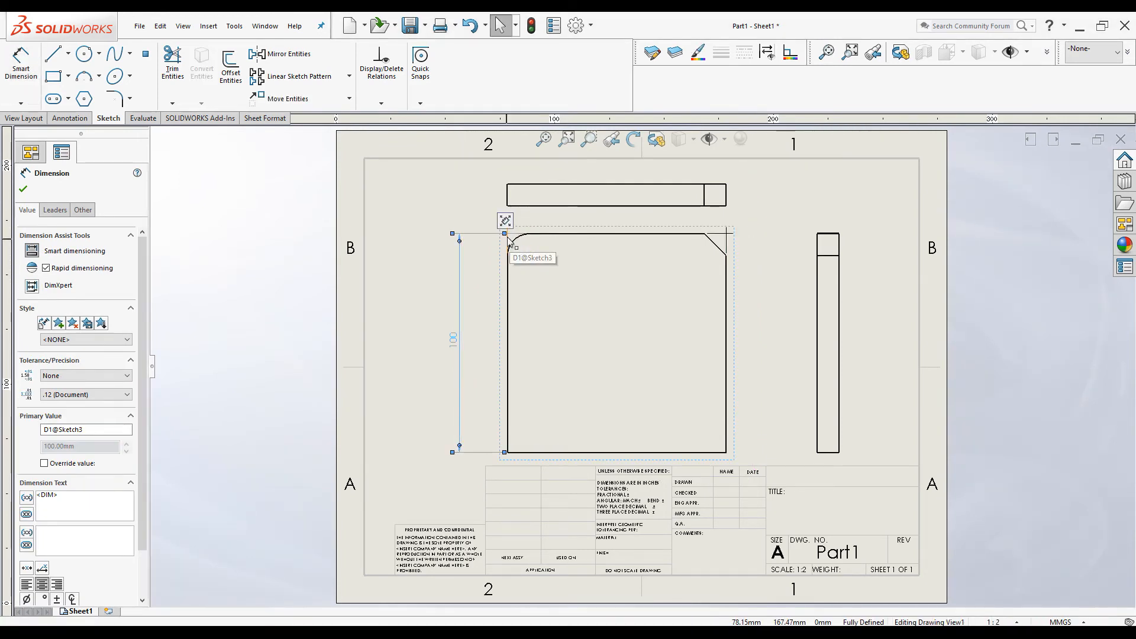
pyautogui.click(22, 189)
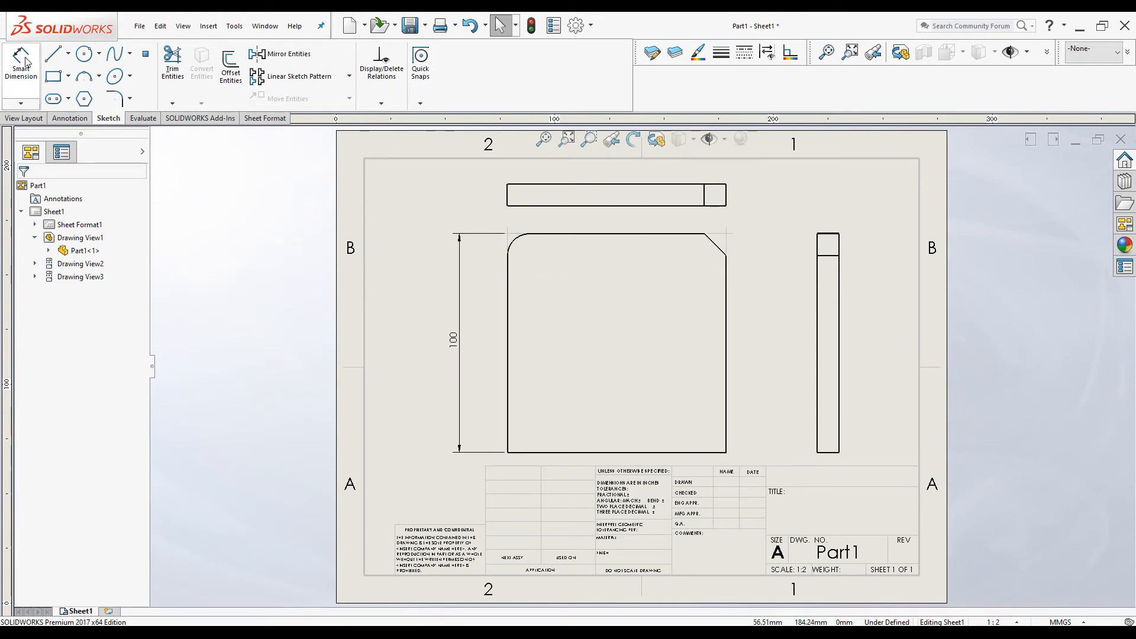
# Add a 100 width dimension between the top virtual sharps, placed above the plate.
pyautogui.click(20, 64)
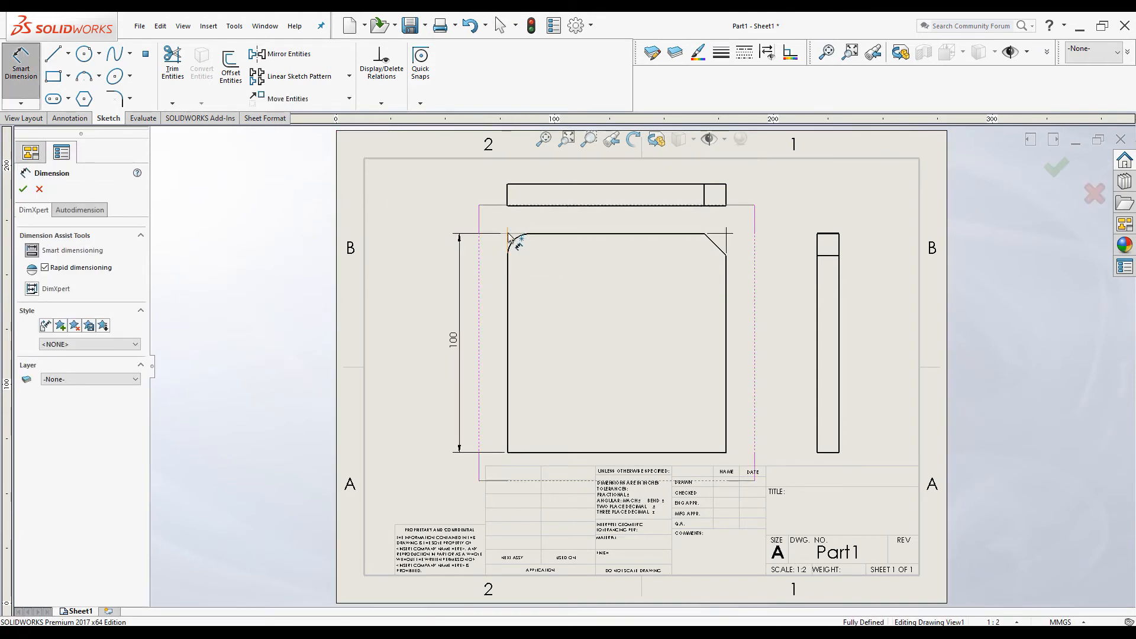
pyautogui.click(508, 233)
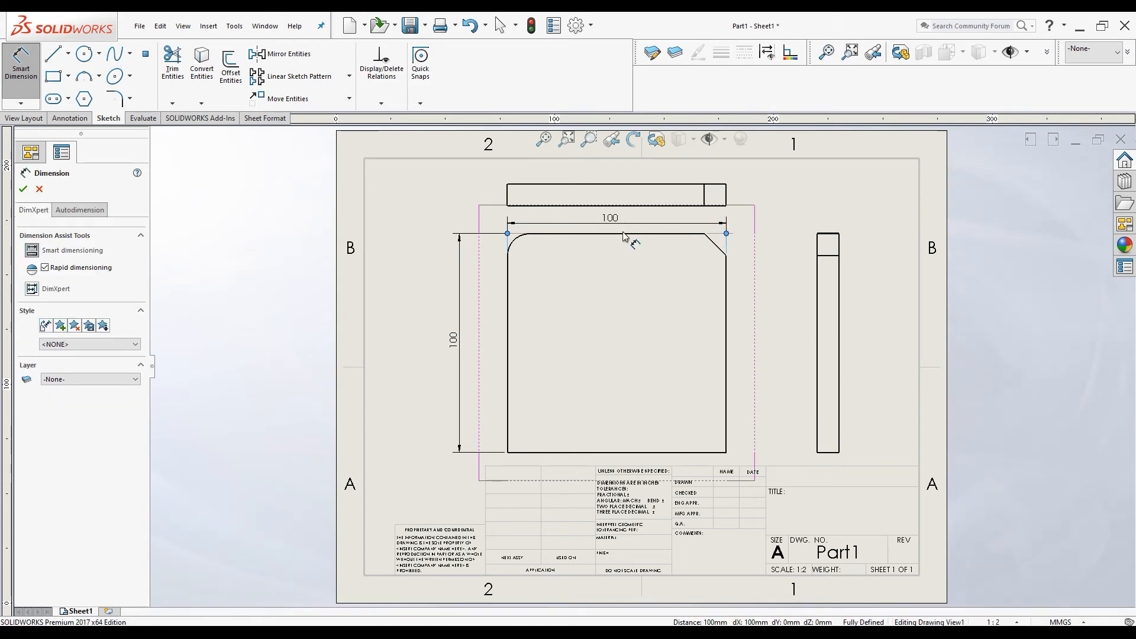
pyautogui.click(39, 189)
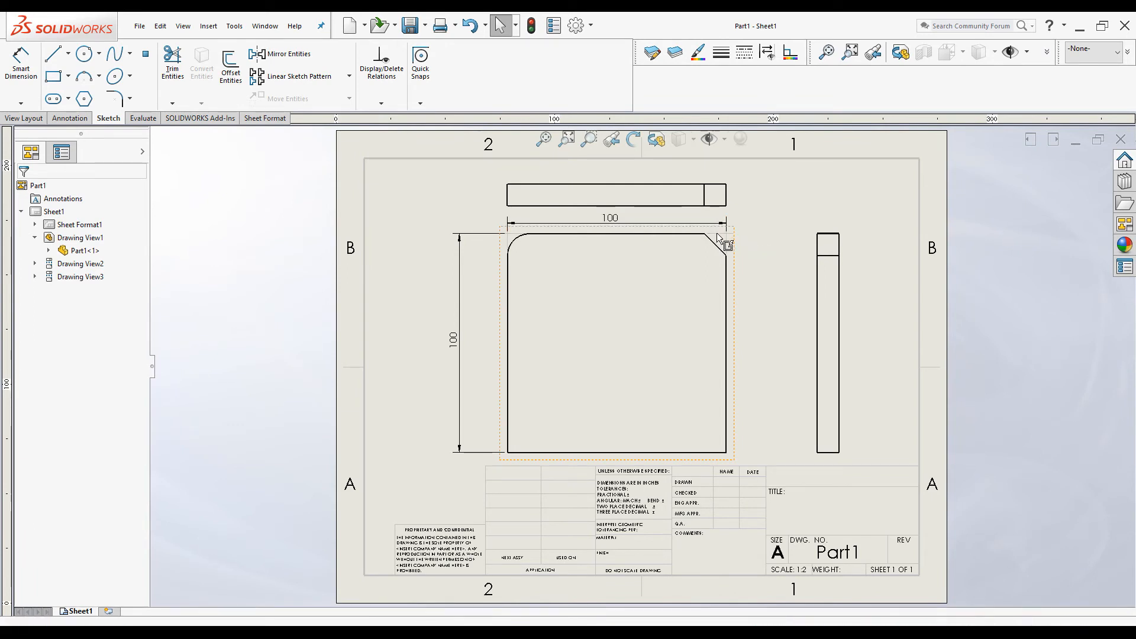
pyautogui.moveTo(720, 239)
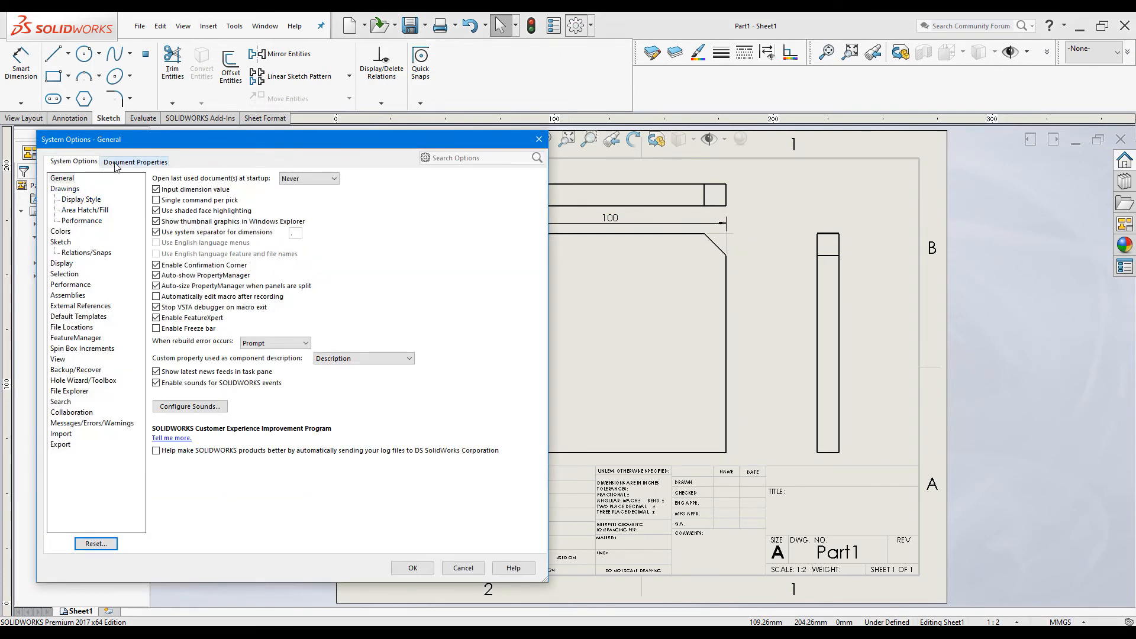
# Set Document Properties virtual sharp display to Dot and apply it.
pyautogui.click(135, 162)
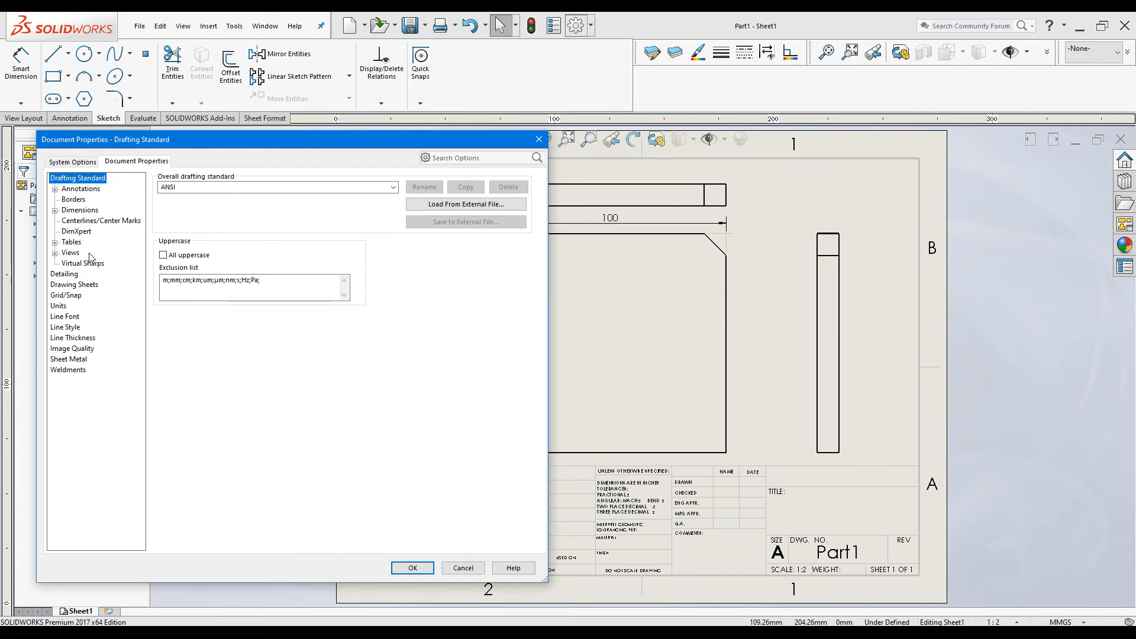
pyautogui.click(82, 263)
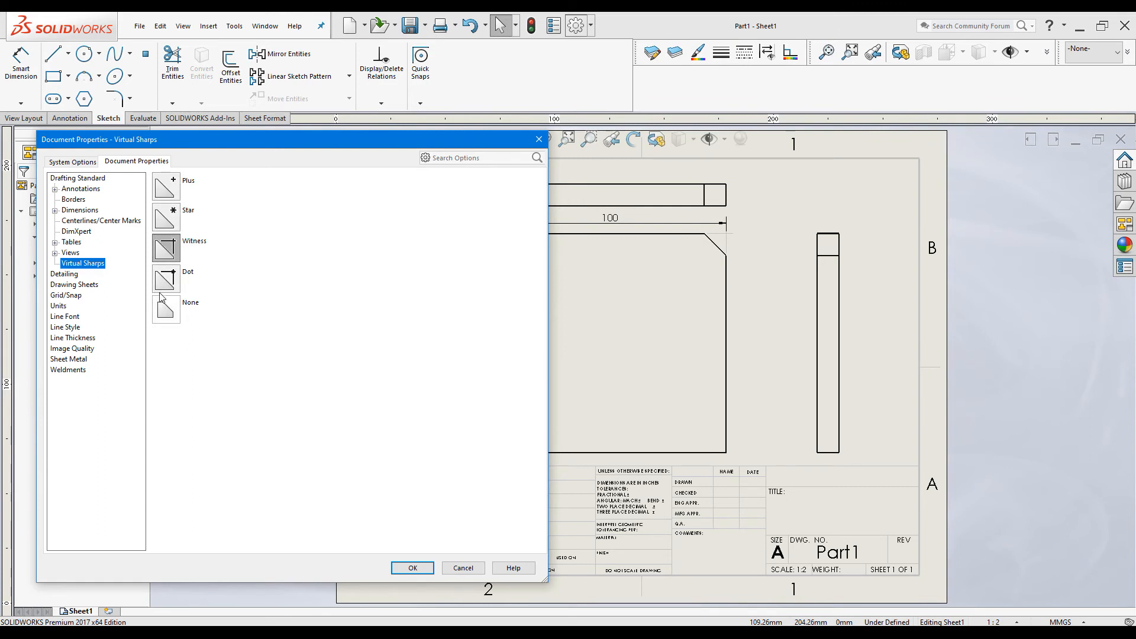
pyautogui.click(166, 280)
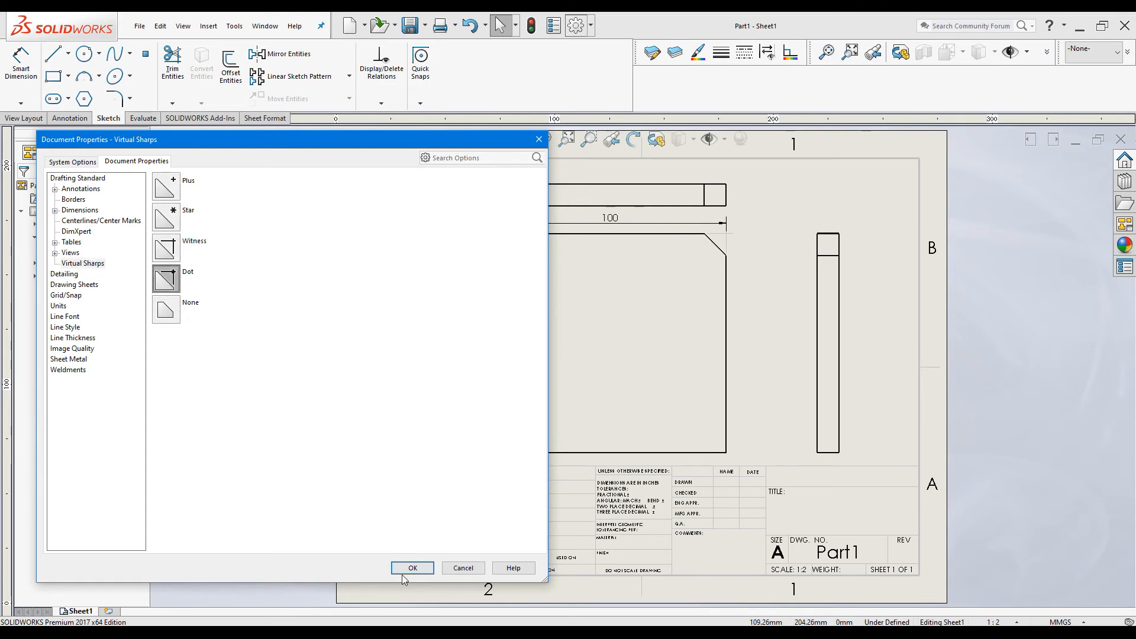
pyautogui.click(410, 567)
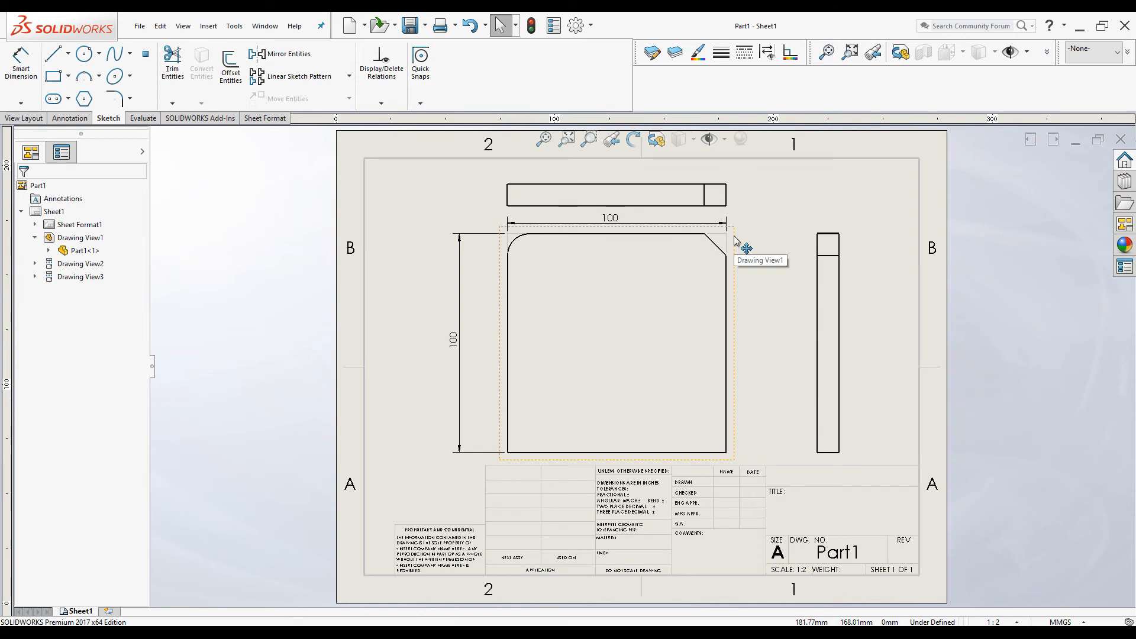
pyautogui.moveTo(744, 248)
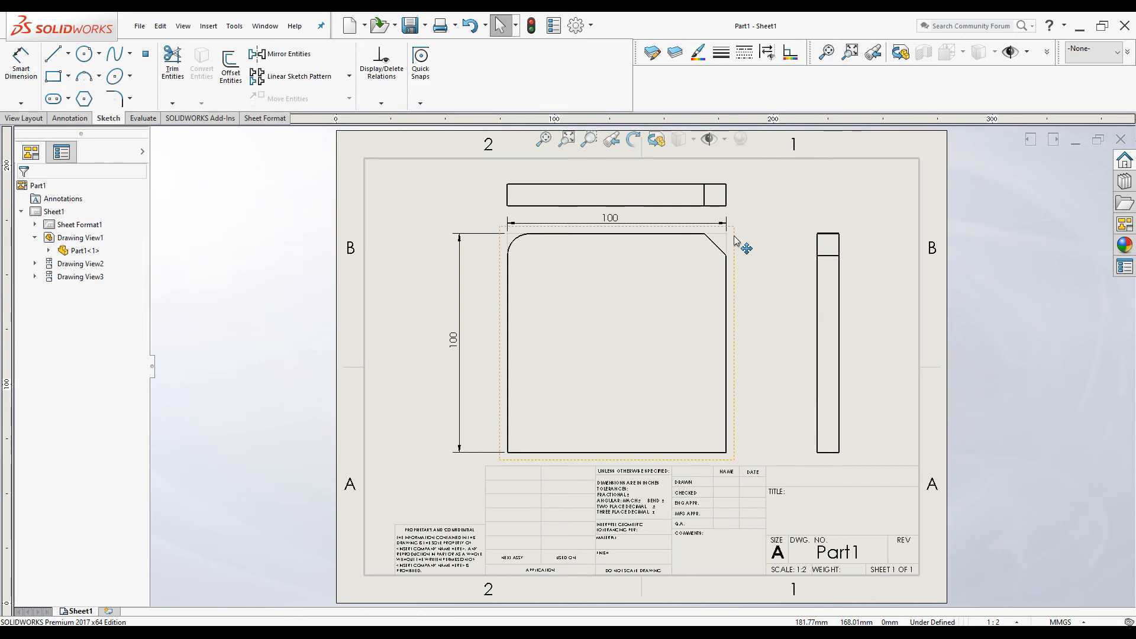